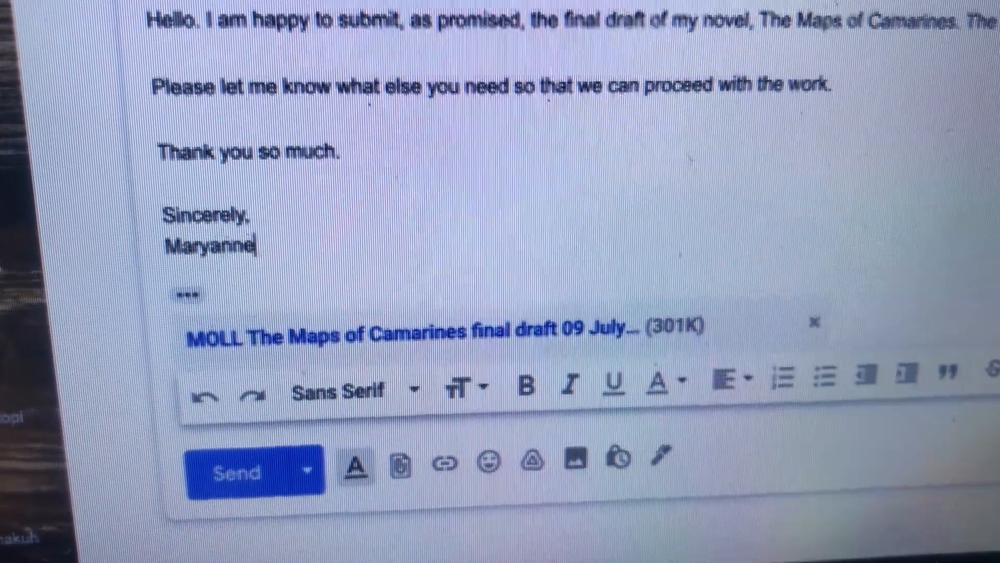
Send the email with the novel's final-draft Word attachment
{"action": "left_click", "coordinate": [239, 471]}
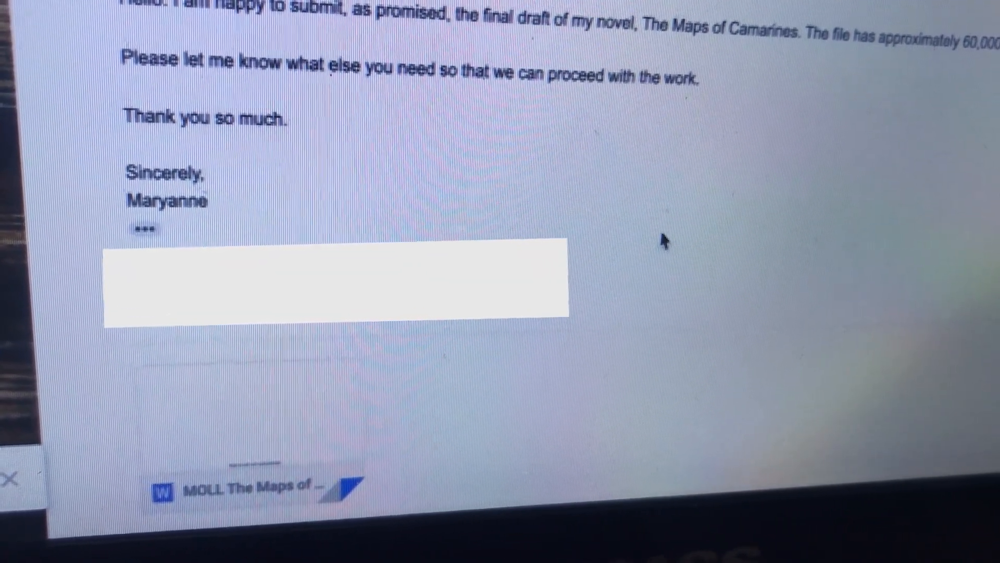
{"action": "scroll", "scroll_direction": "down", "scroll_amount": 3}
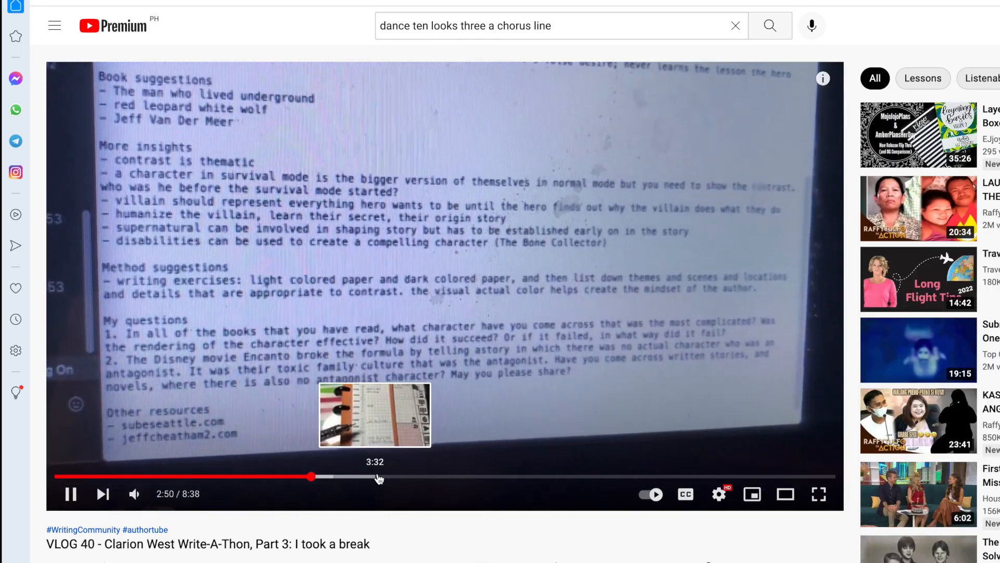
Seek the VLOG 40 Clarion West Write-A-Thon video forward from 2:50 to about 5:57
{"action": "left_click", "coordinate": [593, 475]}
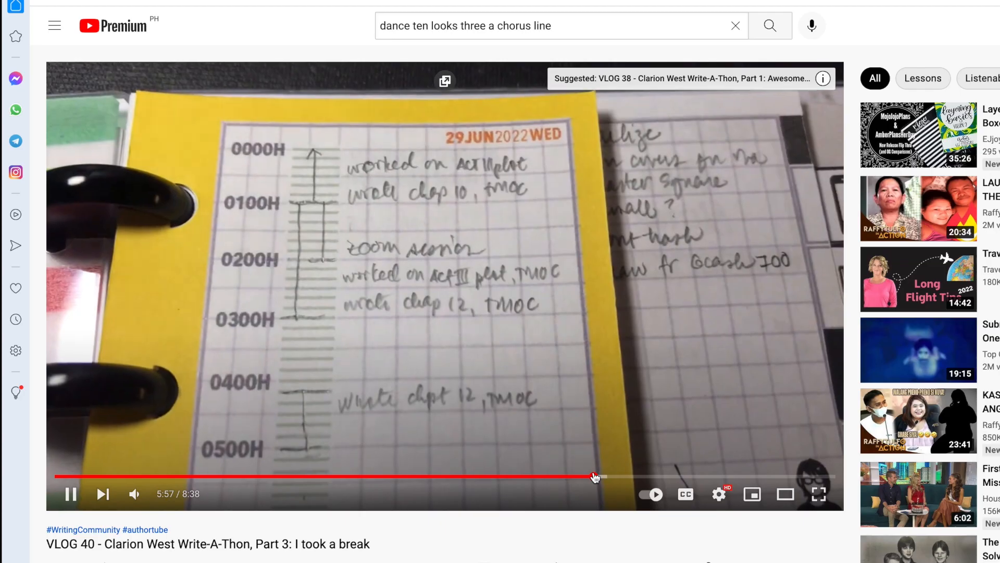